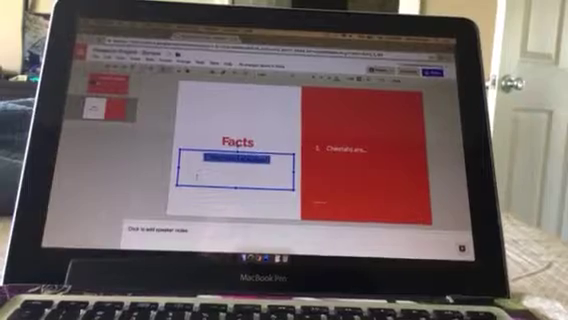
text(These are fabulous!!)
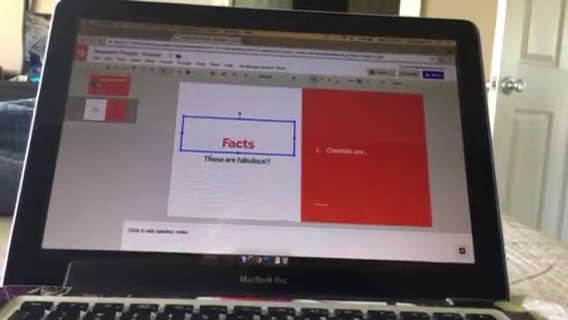